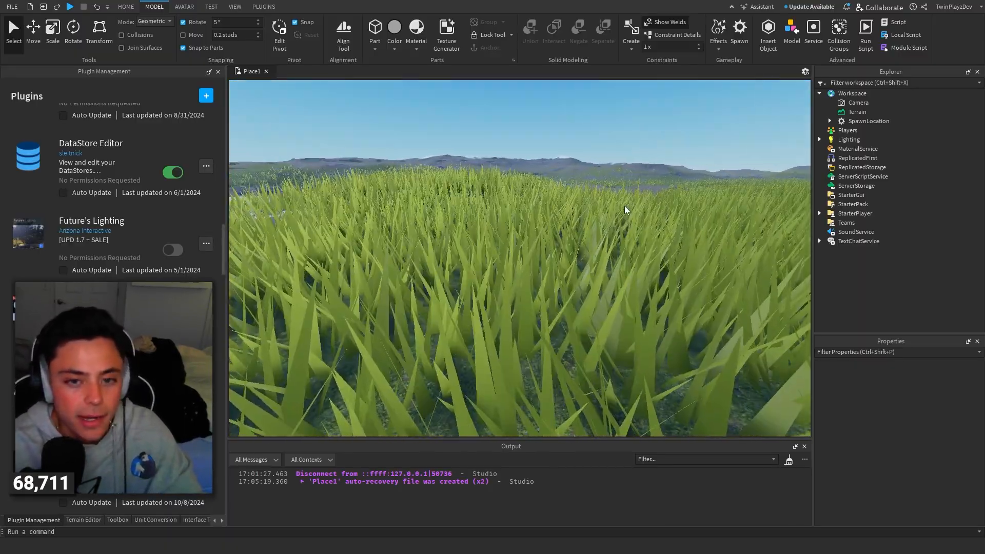
Step: Browse the Plugins, Home and Model ribbon tabs, then open the Terrain Editor
left_click(263, 7)
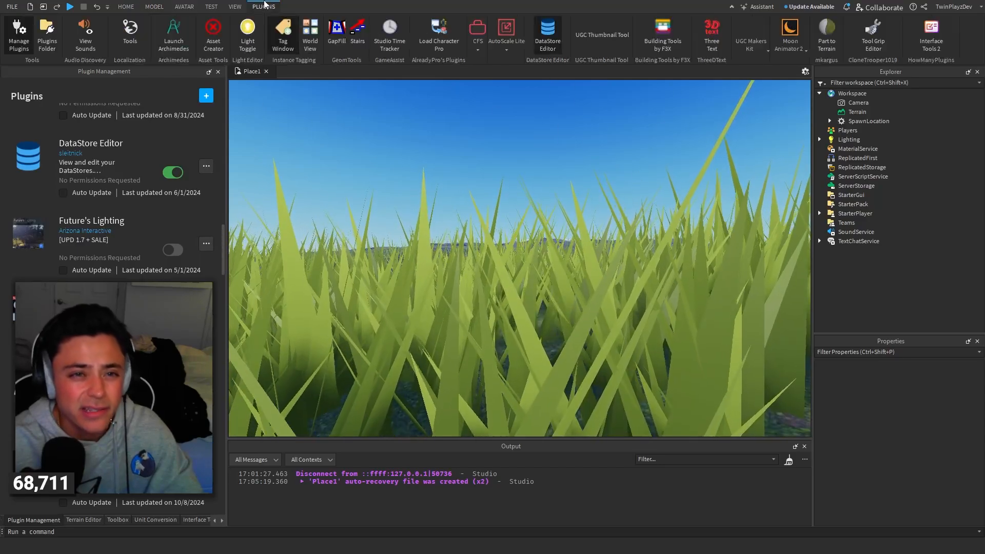
left_click(125, 7)
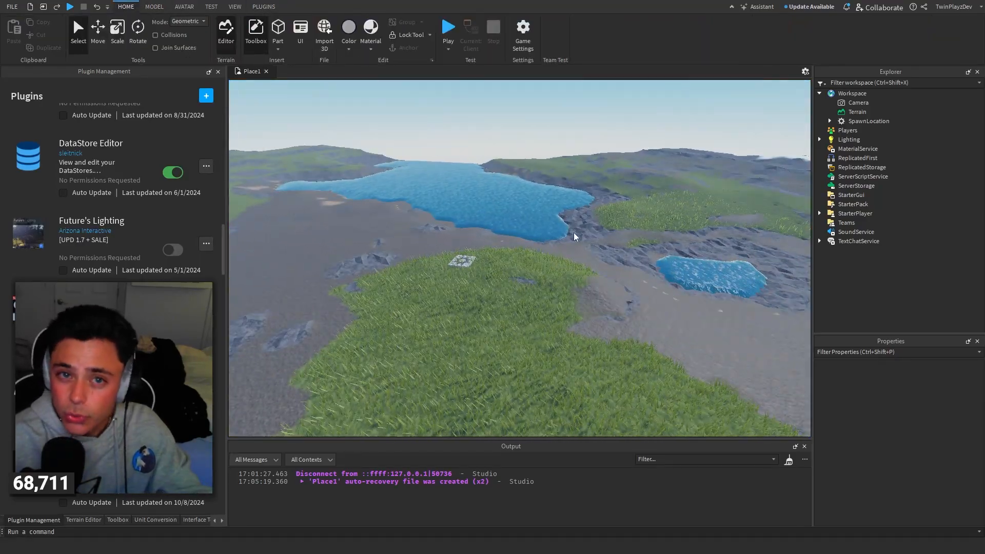
left_click(154, 7)
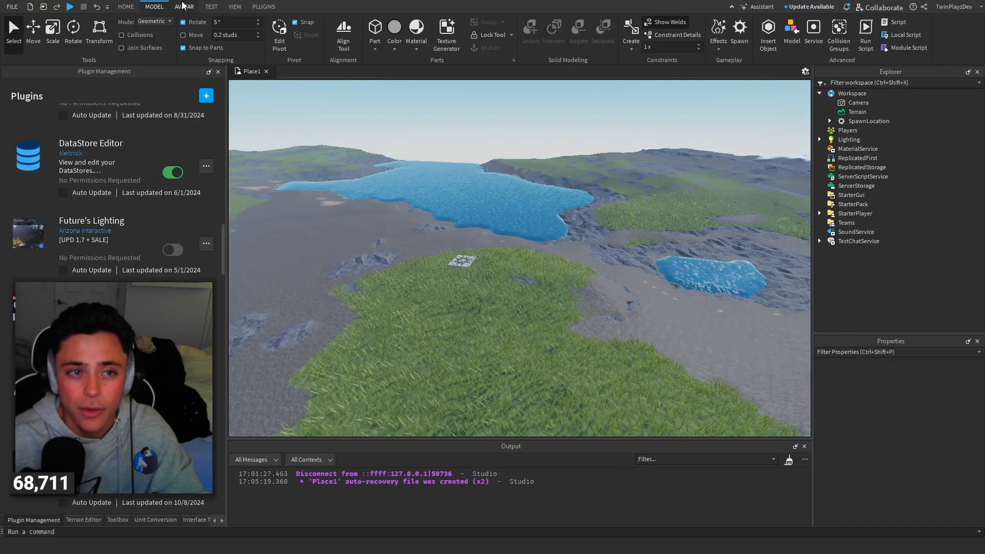
left_click(126, 6)
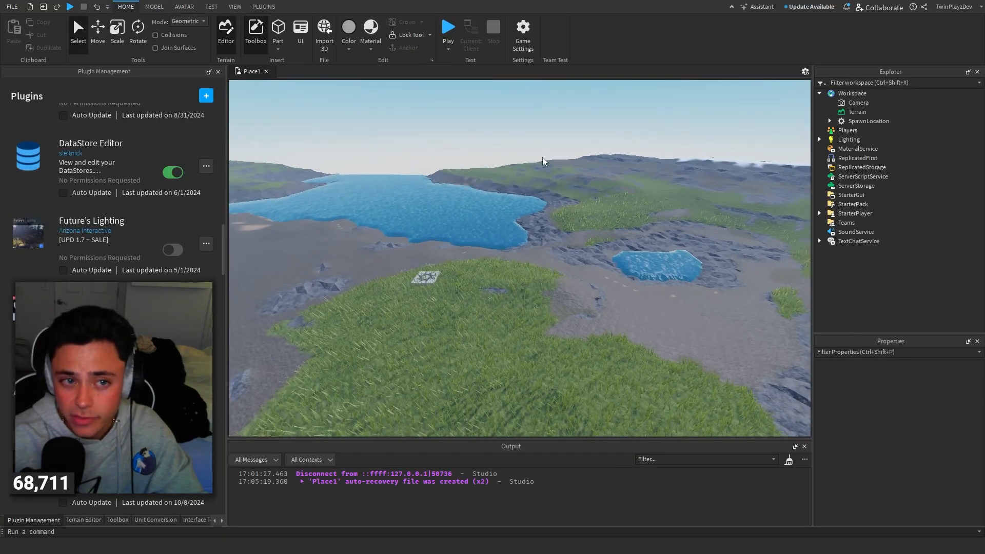
left_click(189, 520)
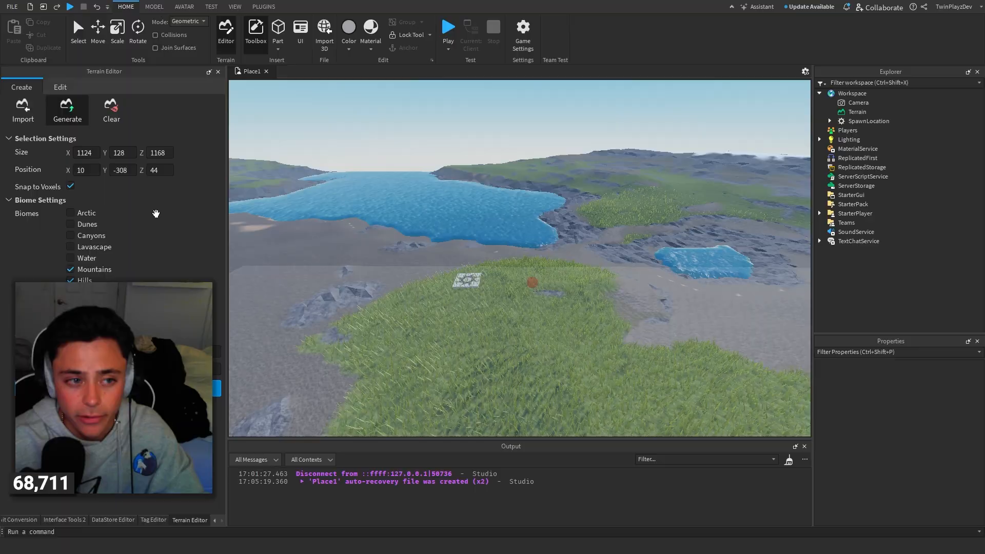
Step: Browse the Import, Edit and Paint tools, then return to Create > Generate in an empty area
left_click(22, 110)
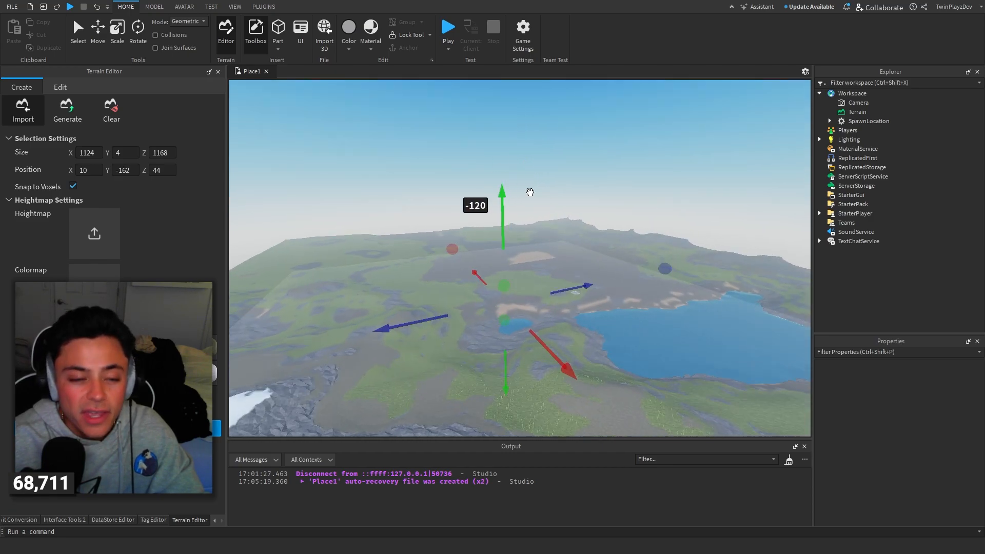
left_click(59, 87)
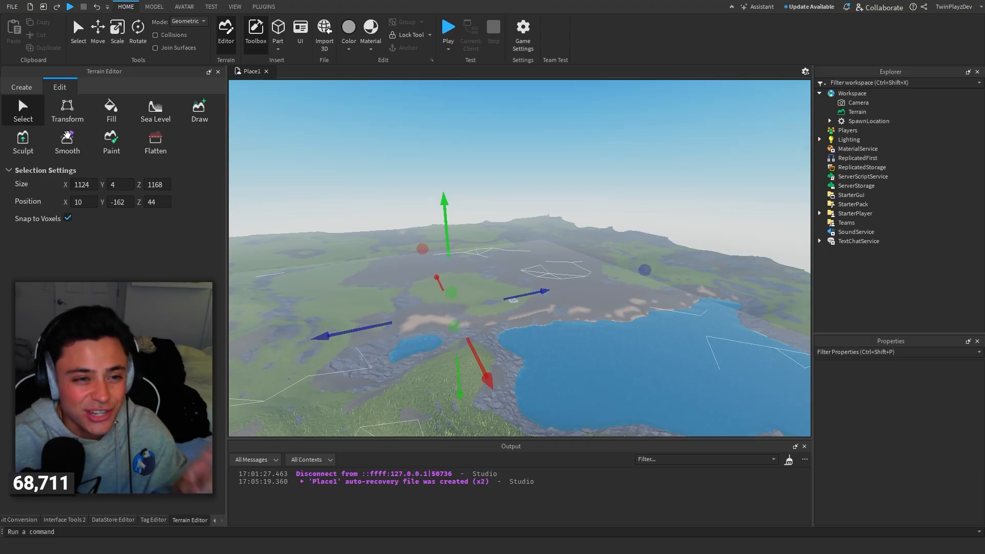
left_click(111, 141)
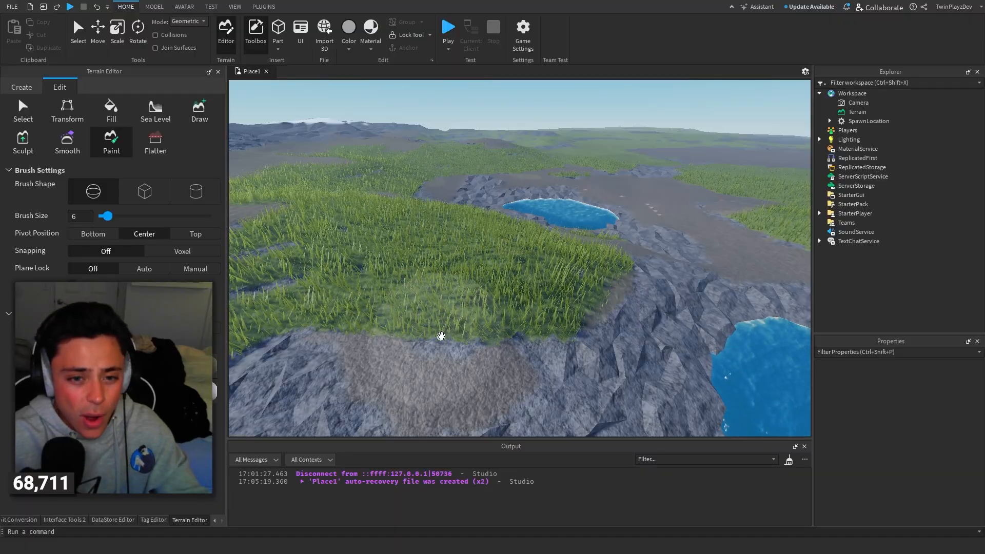
left_click(67, 112)
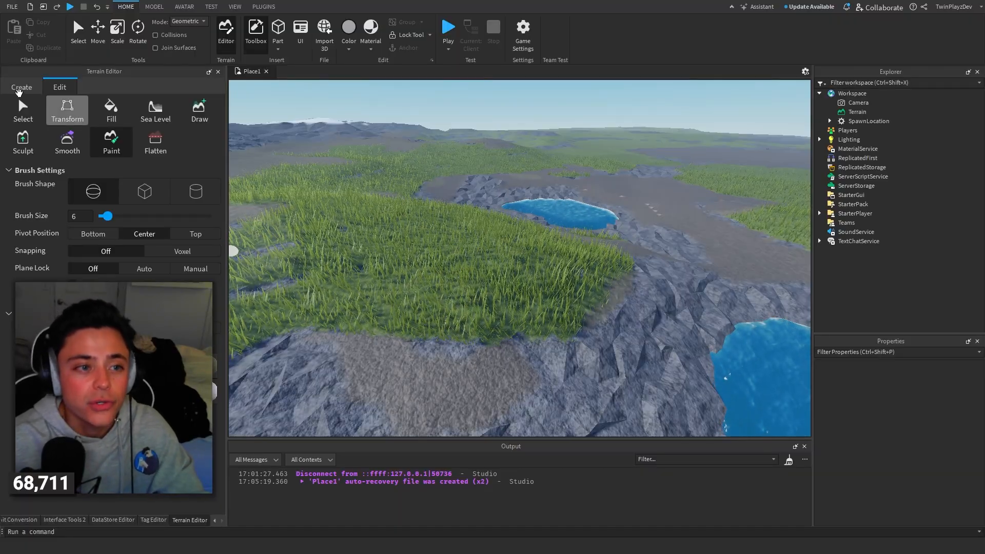
left_click(20, 87)
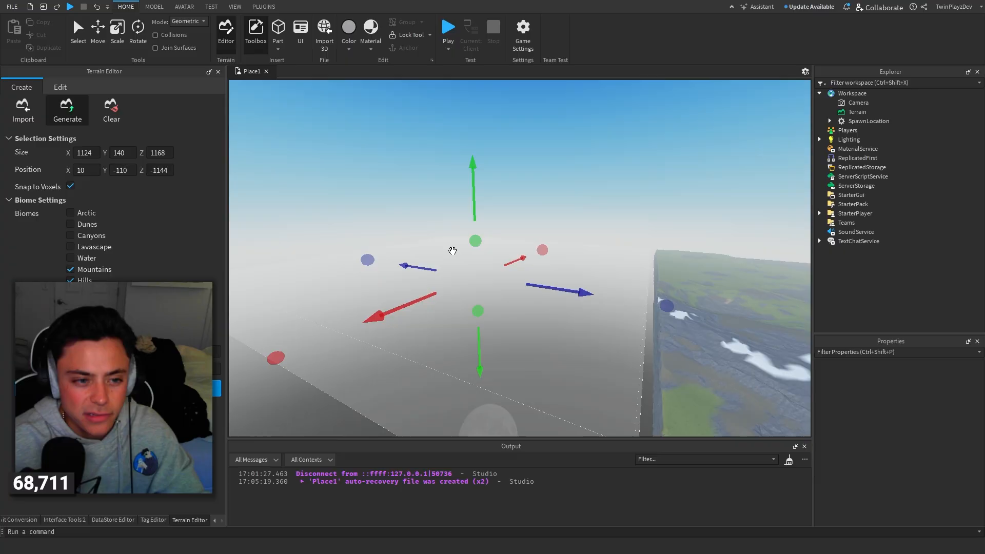
Step: Generate terrain with Water checked and Mountains unchecked, then pick the Sea Level tool
left_click(71, 258)
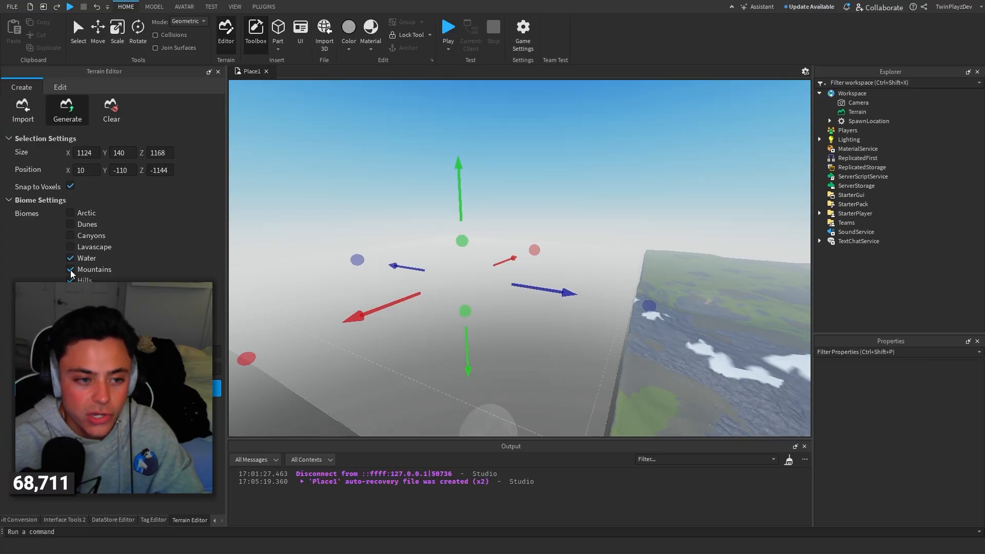
left_click(67, 110)
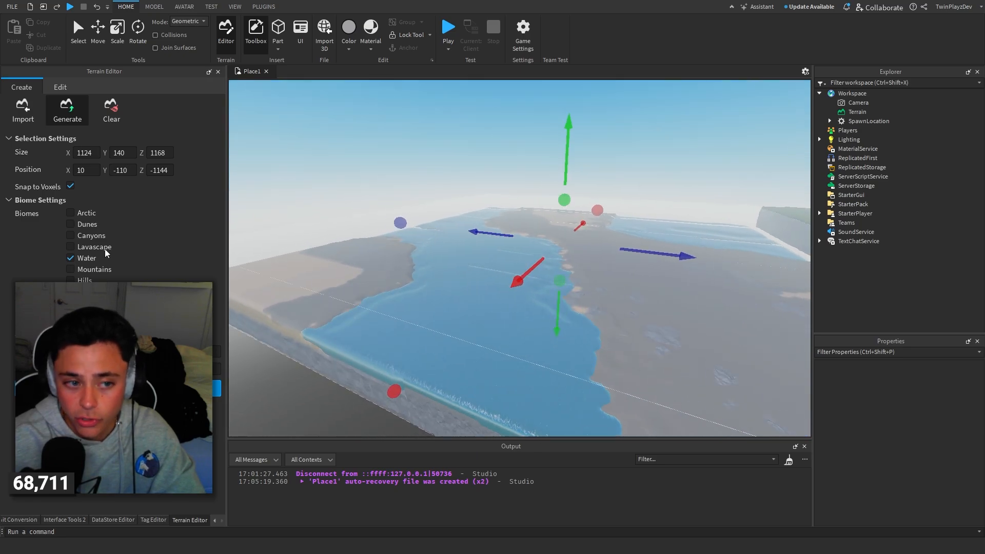
left_click(60, 87)
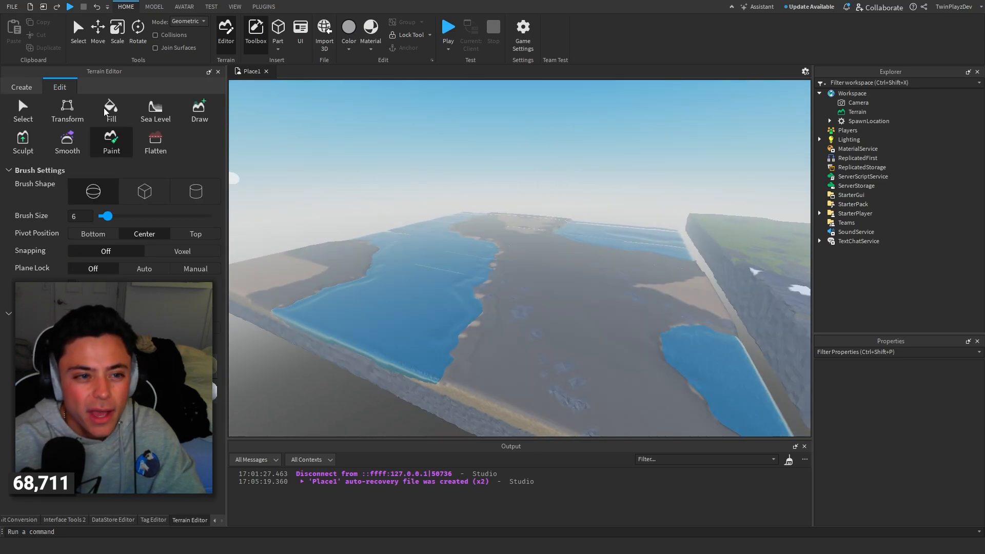
left_click(155, 109)
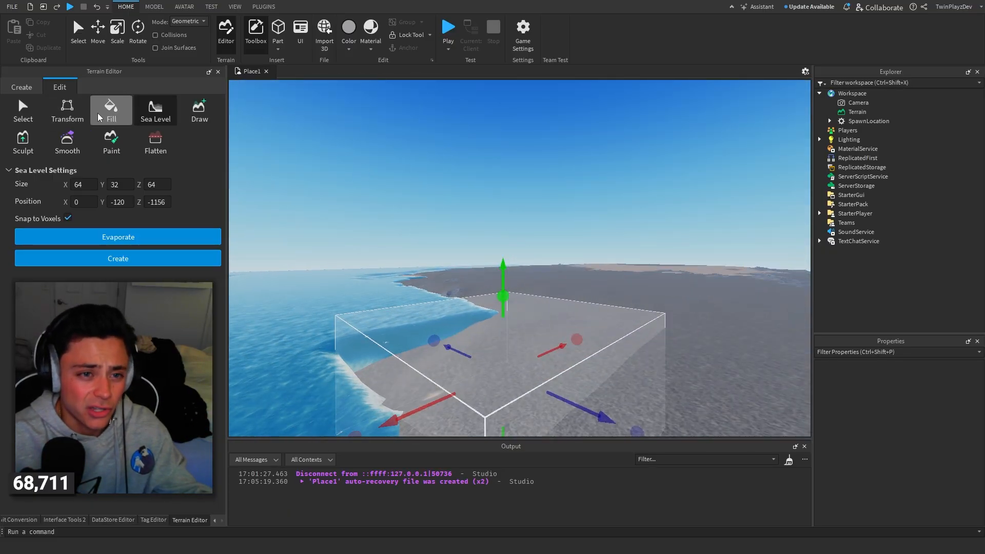
Step: Fill the marked low ground with sea-level water and go back to the Create tab
left_click(112, 143)
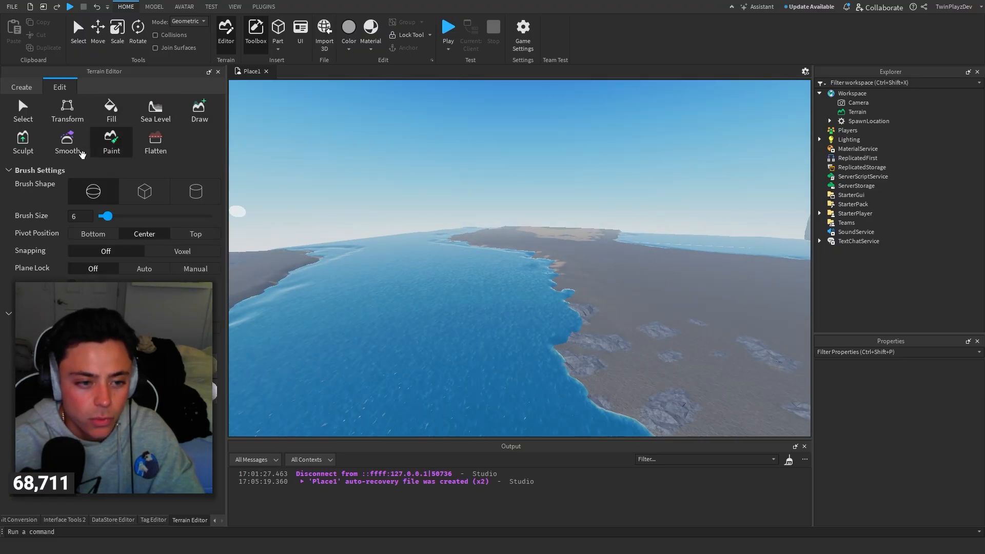
left_click(20, 88)
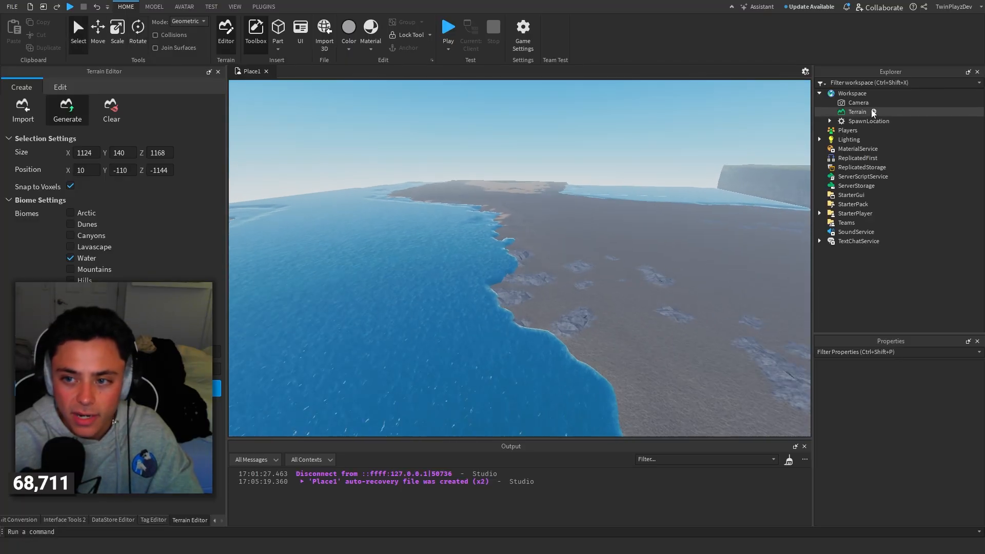
Step: Select Terrain and turn on its Decoration property
left_click(856, 112)
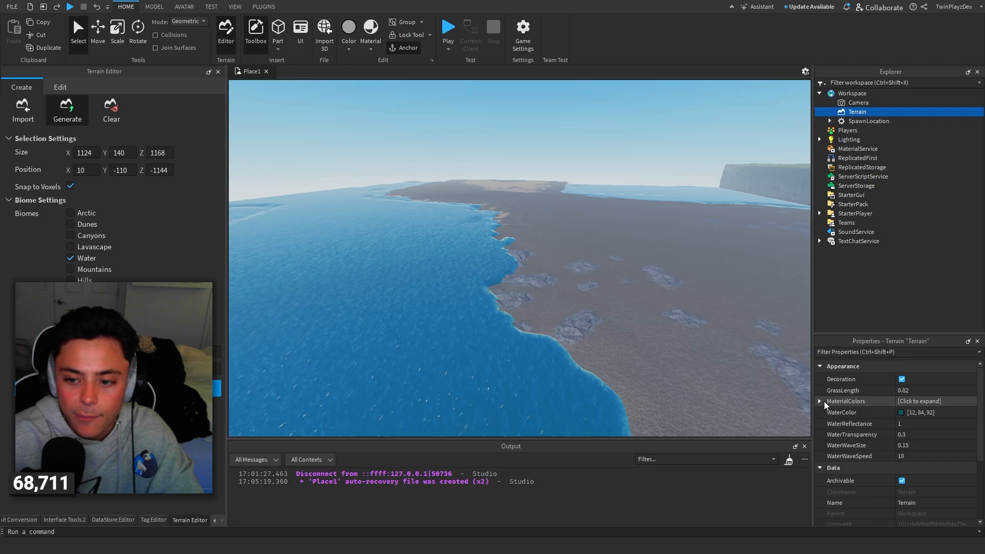
left_click(820, 400)
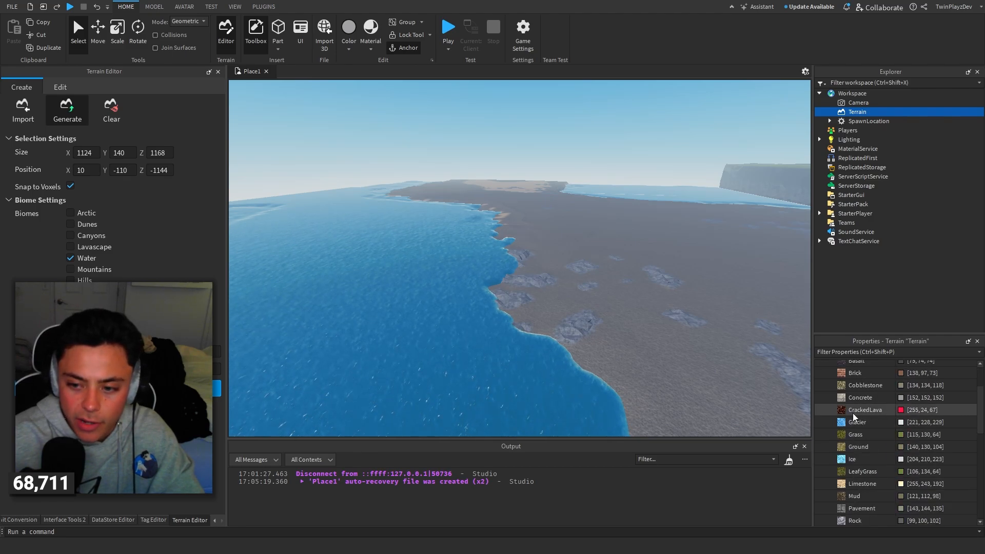
scroll("up", 3)
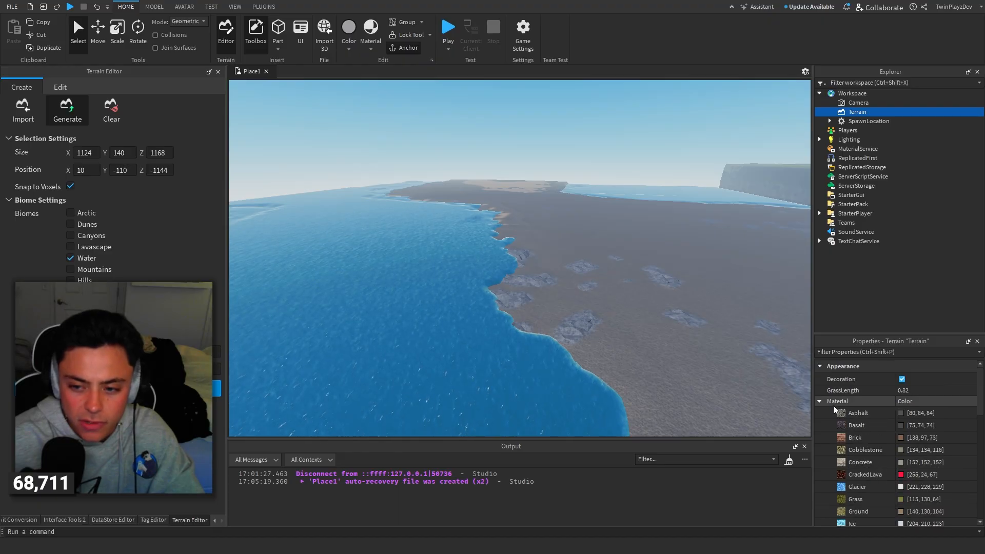
left_click(901, 379)
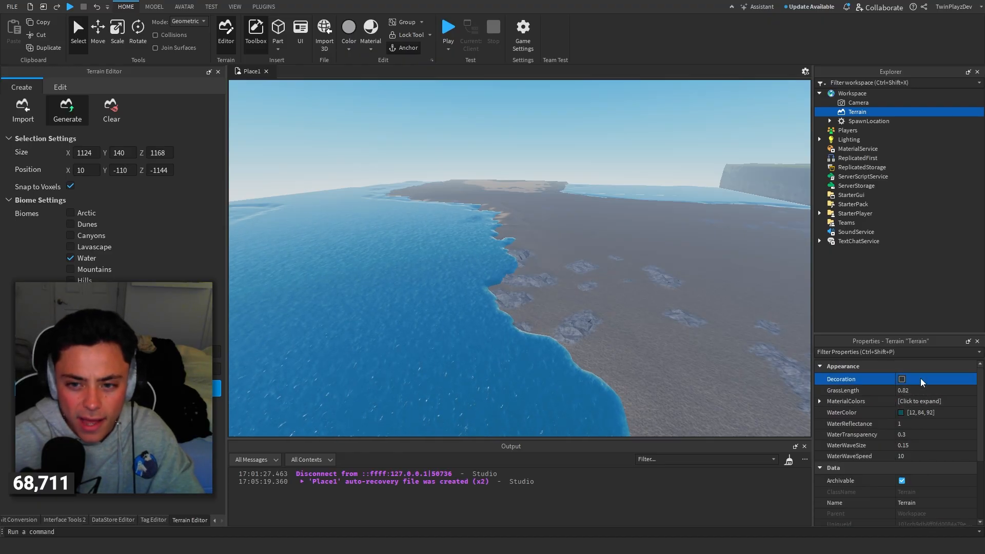
left_click(902, 379)
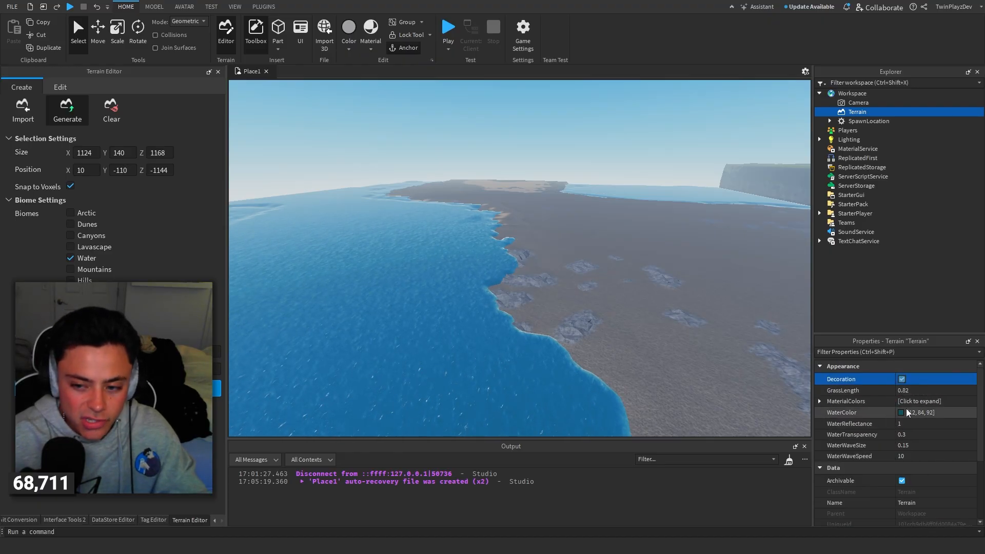
Step: Set WaterWaveSize 0.9, WaterWaveSpeed 55, WaterReflectance 0.85 and WaterTransparency 0.5
left_click(911, 424)
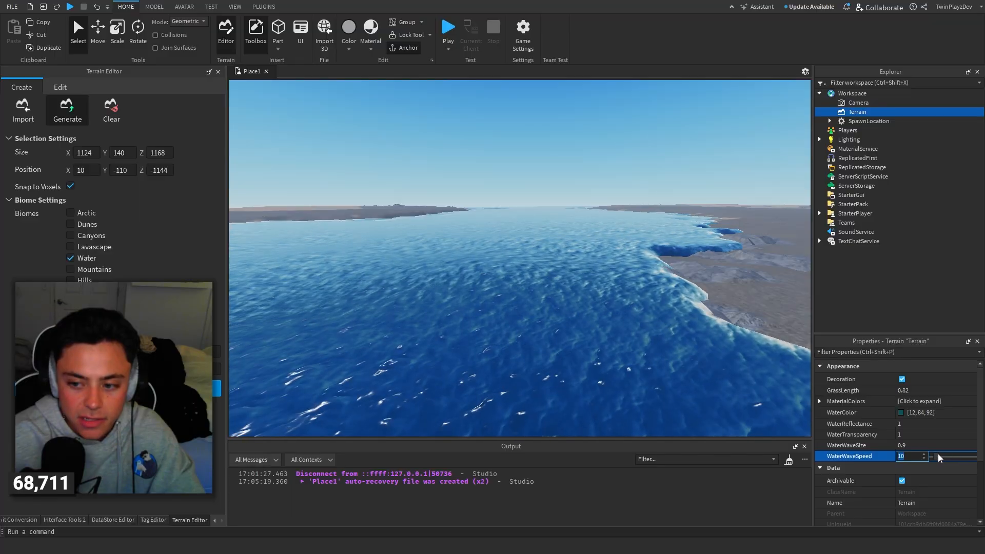
type("55")
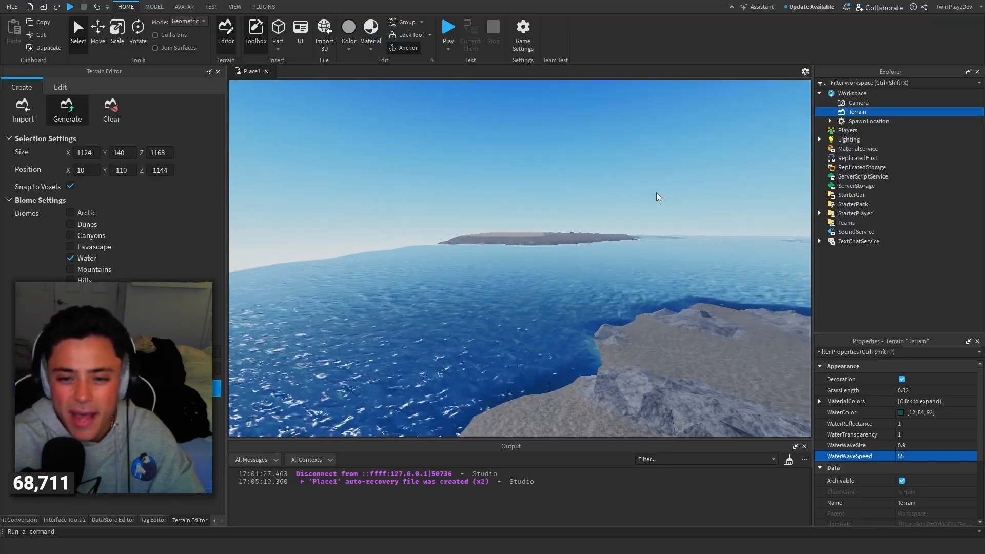
left_click(914, 434)
type("0.5")
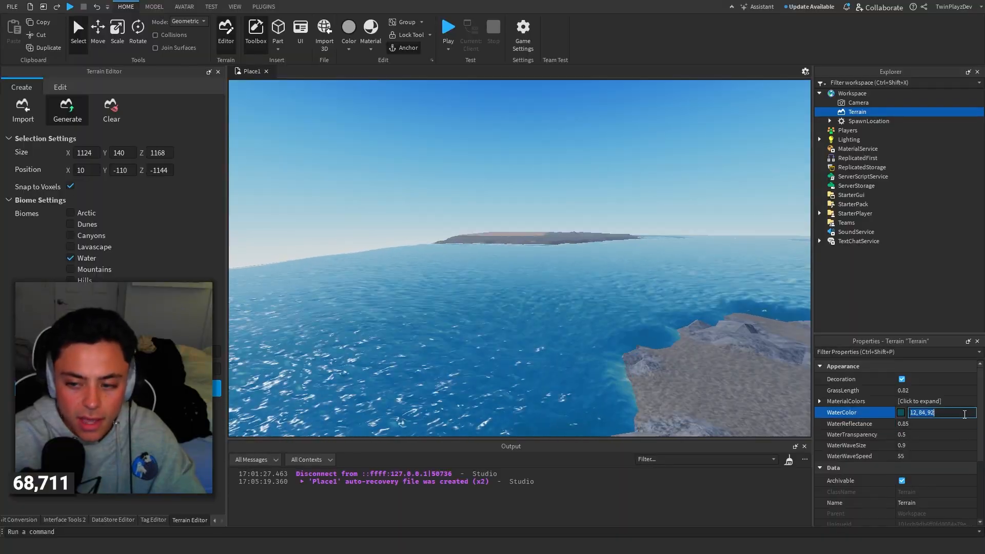
Step: Try orange-red and white as the terrain WaterColor, then settle on deep blue
left_click(635, 214)
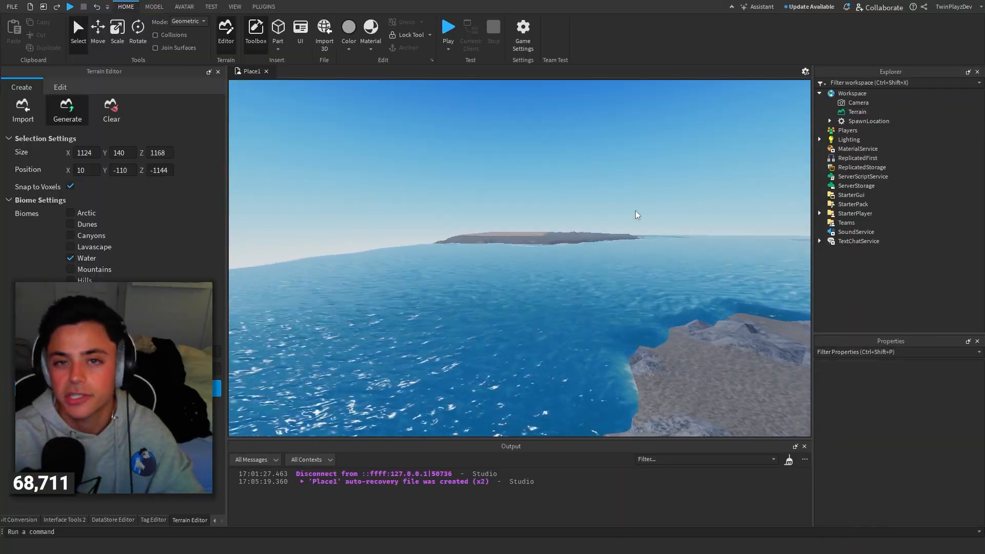
left_click(857, 111)
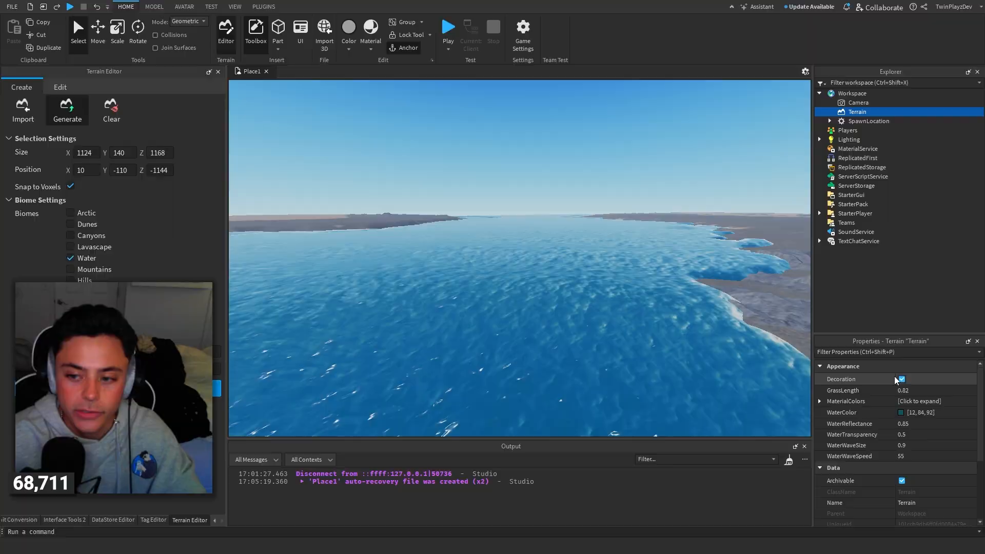
left_click(901, 412)
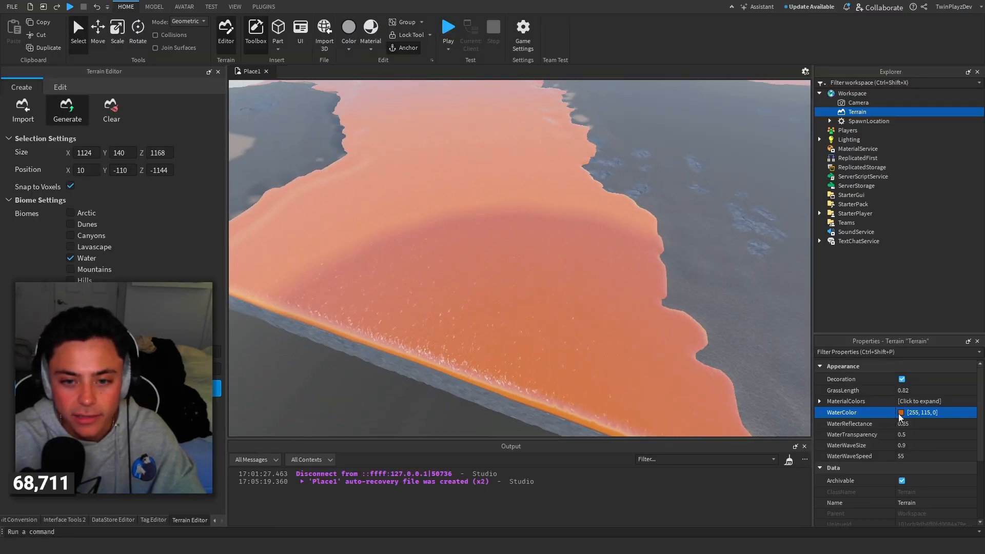
left_click(901, 412)
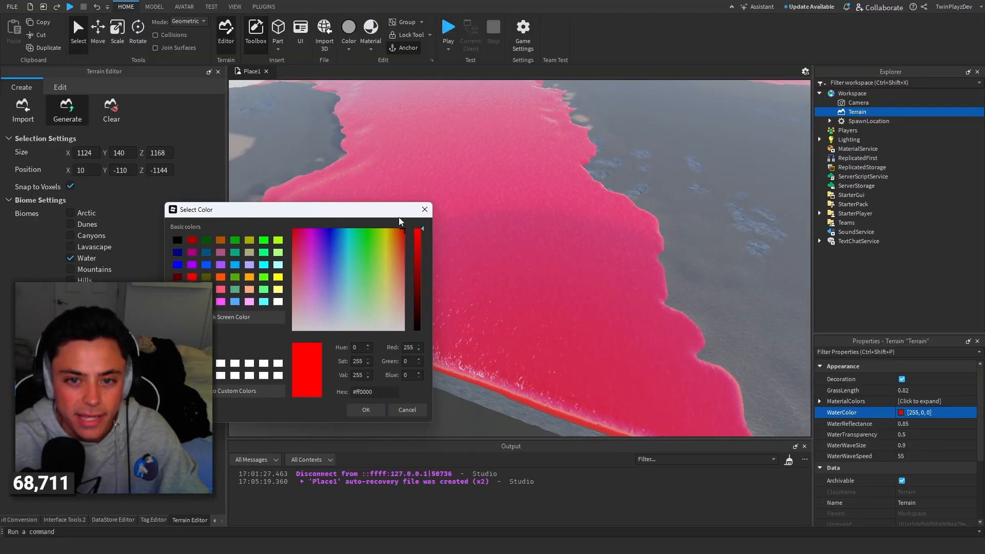
left_click(364, 410)
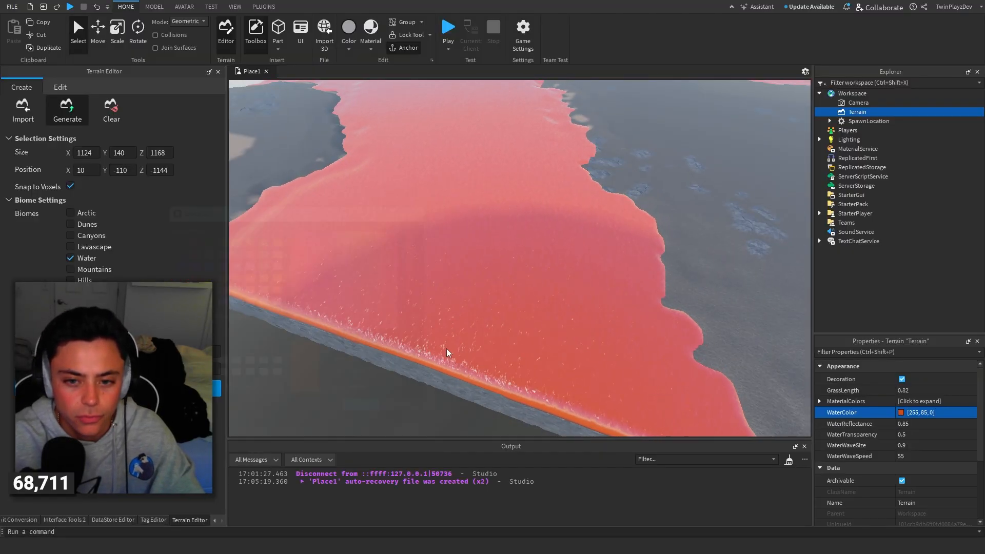
left_click(903, 412)
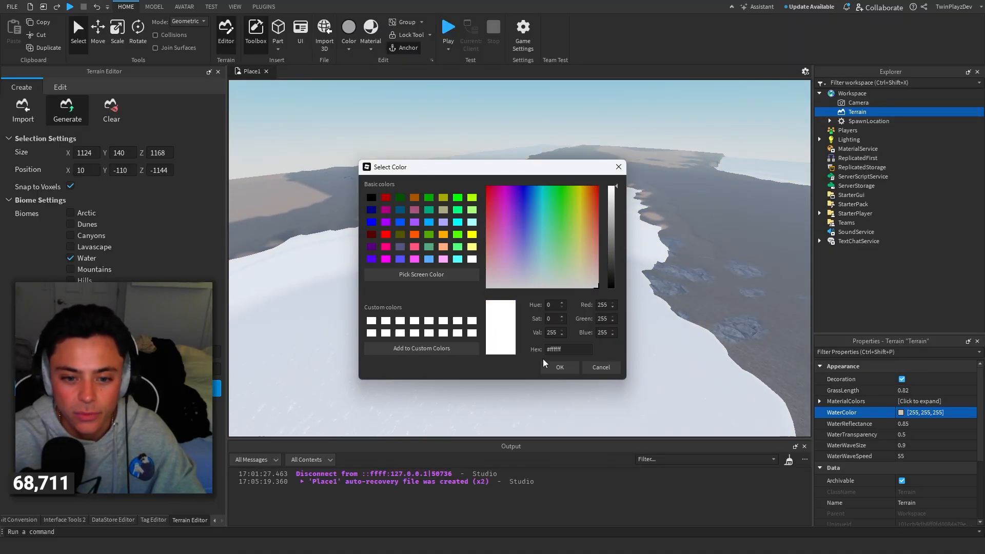
left_click(559, 367)
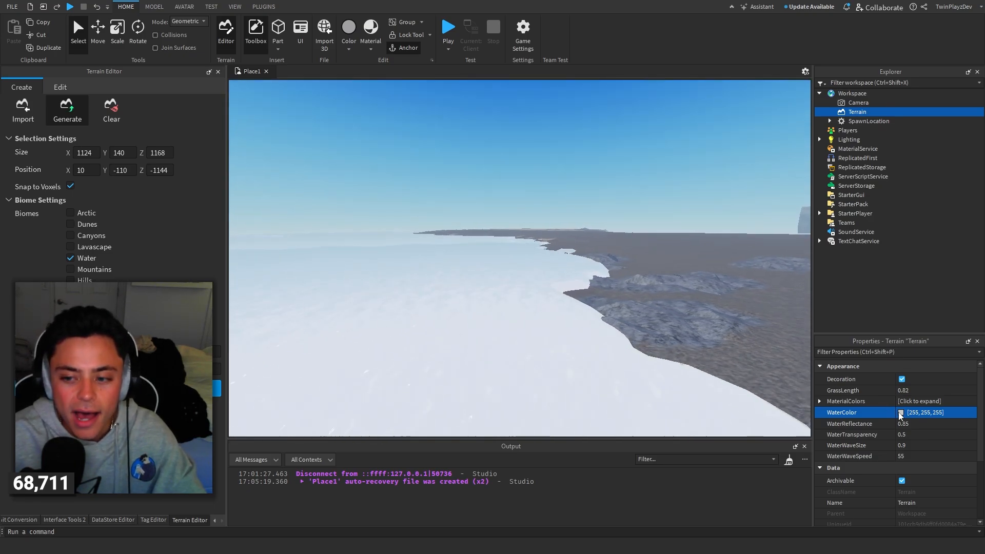
left_click(922, 412)
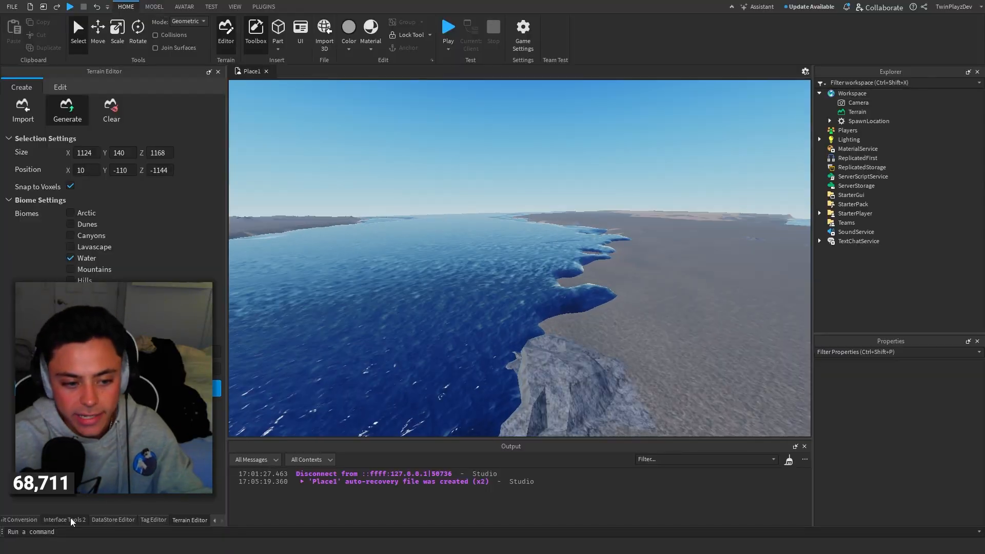
Step: Search Toolbox models for 'anime water' and insert the Color Changeable Water model
left_click(19, 519)
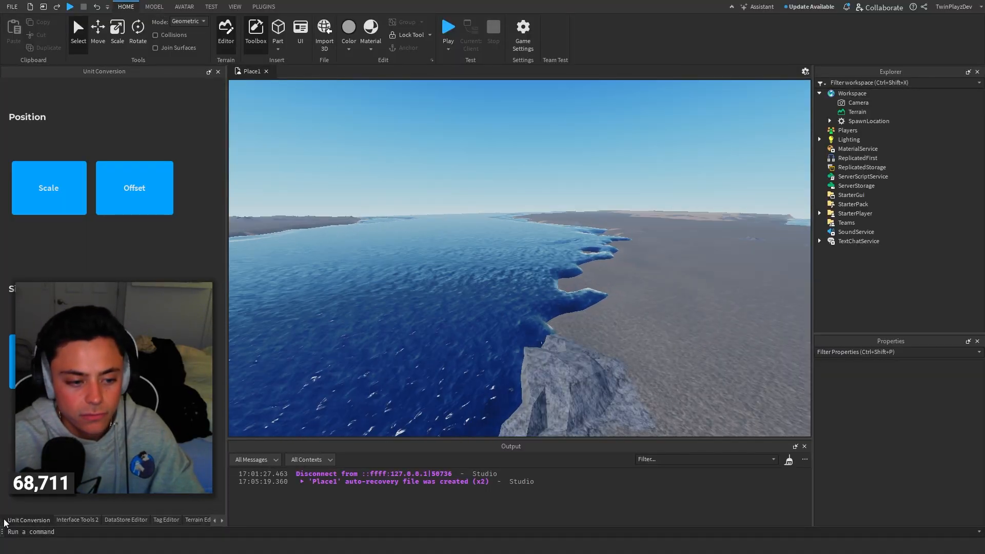
left_click(255, 32)
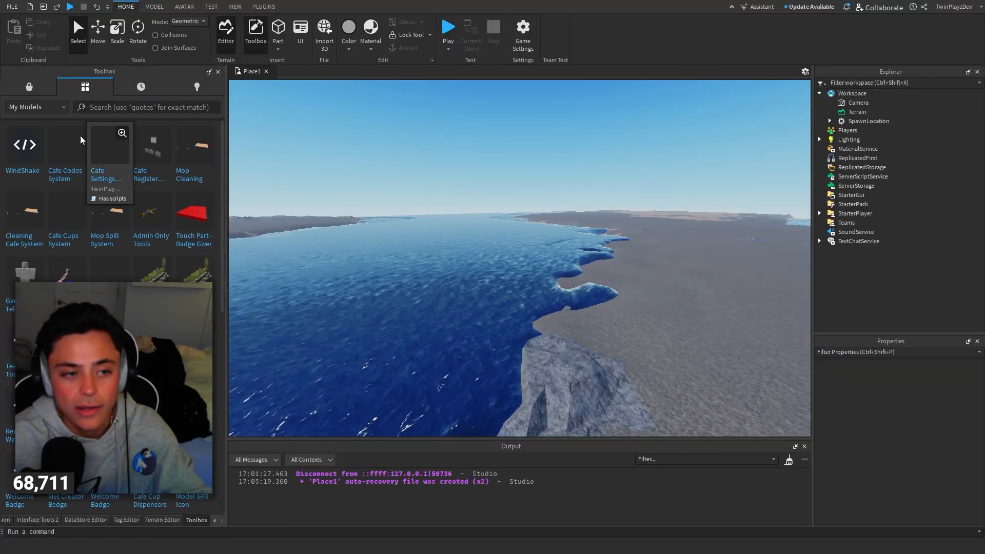
type("anime")
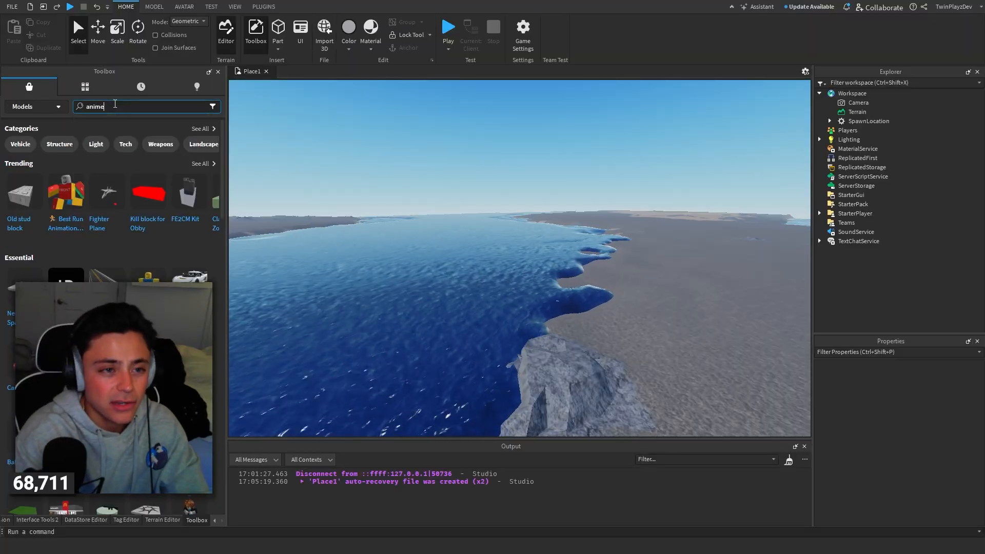
type("water")
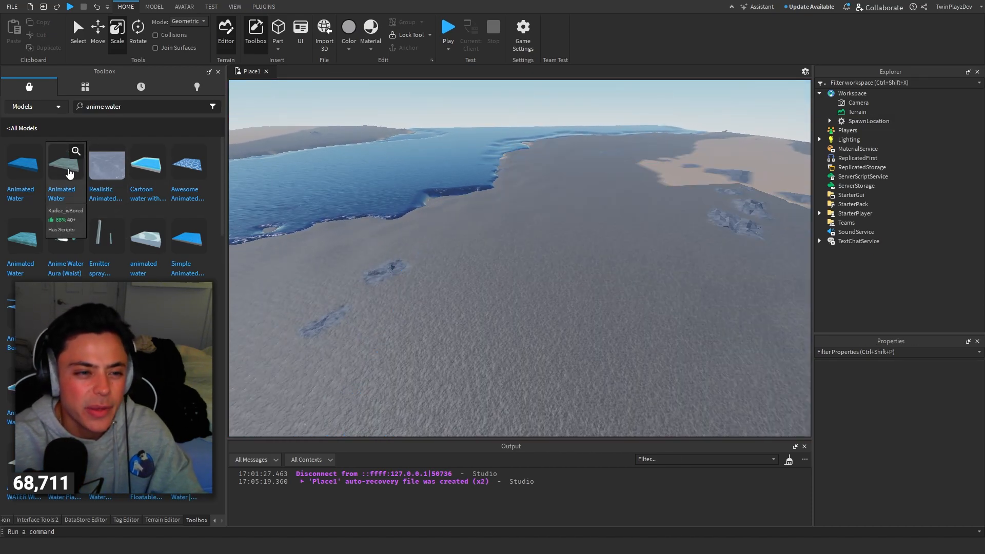
left_click(61, 165)
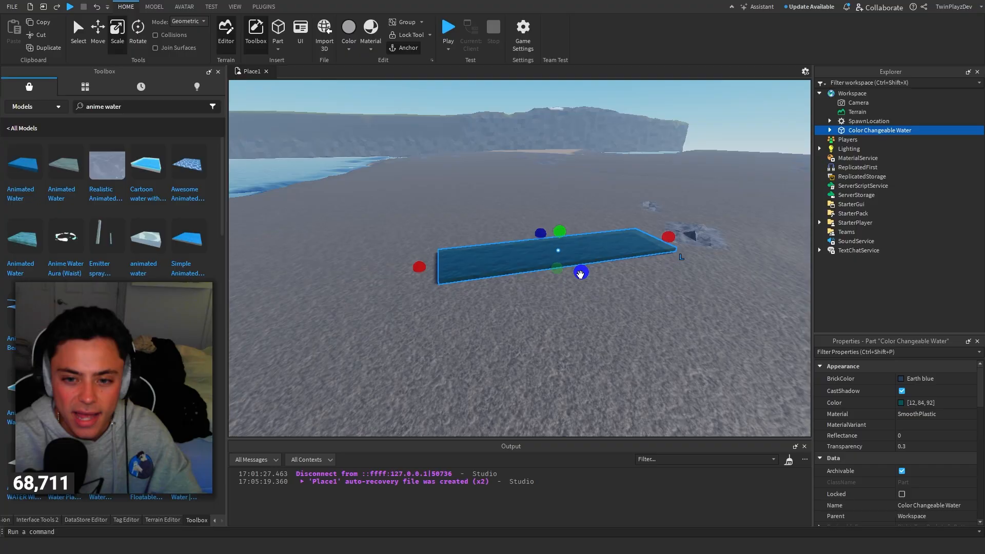
Step: Expand Color Changeable Water in Explorer and open its BrickColor palette
left_click(830, 130)
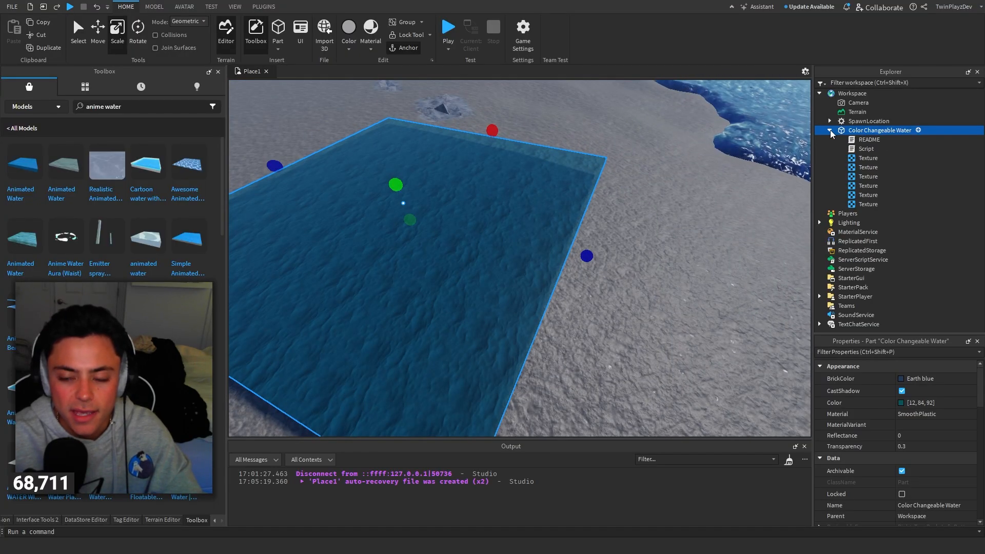
left_click(922, 402)
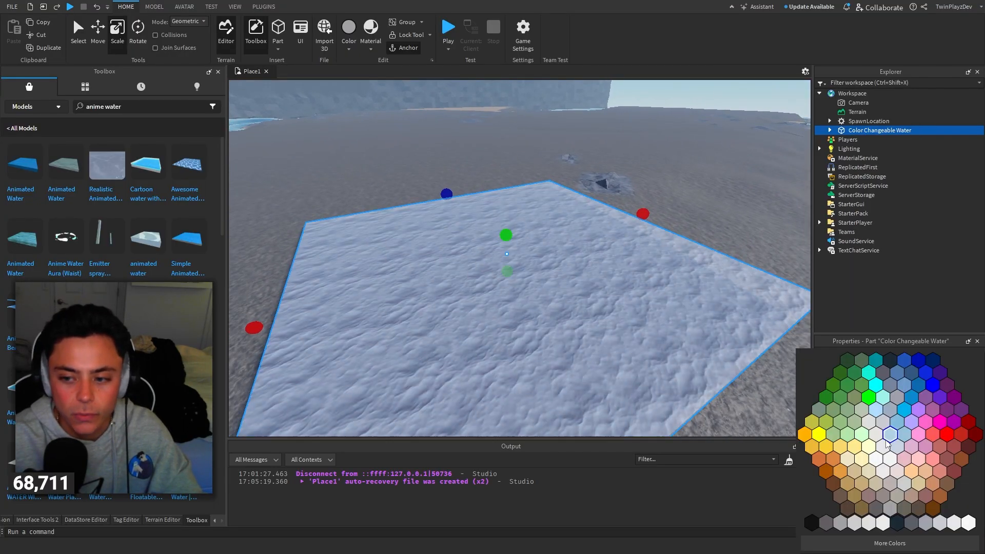